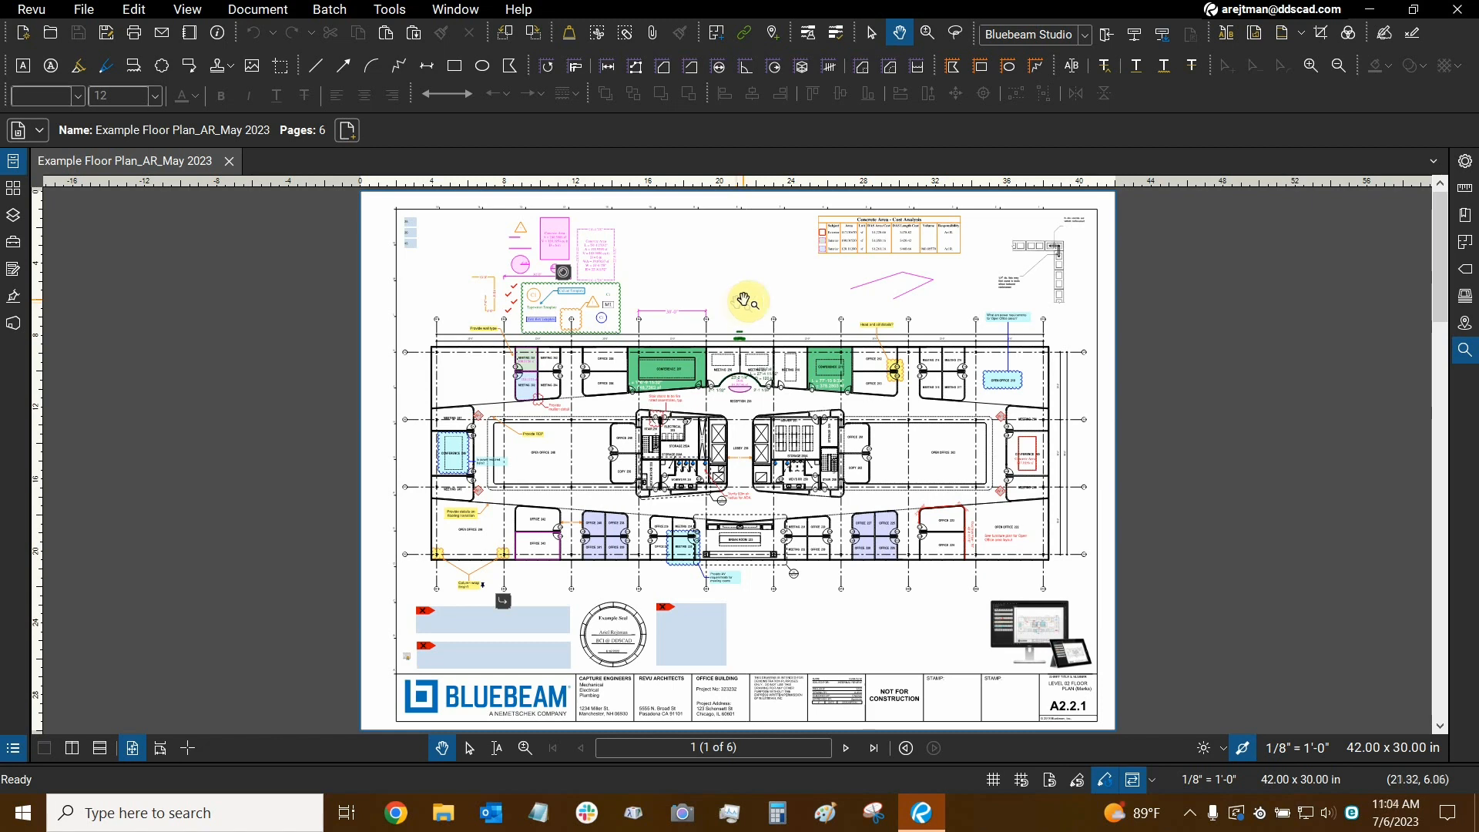
mouse_move(585, 243)
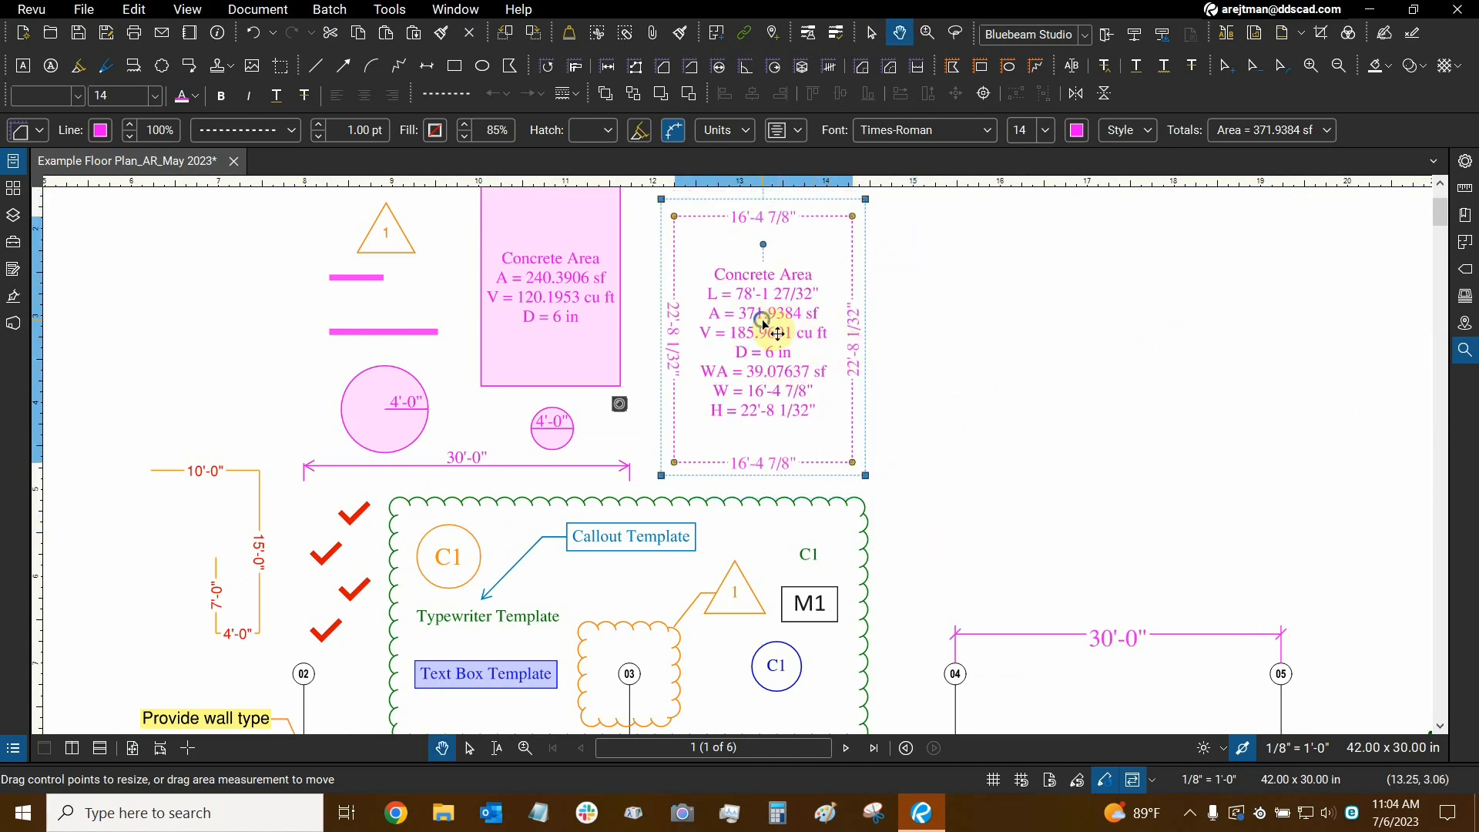
Lock the Concrete Area measurement through its right-click menu.
right_click(763, 332)
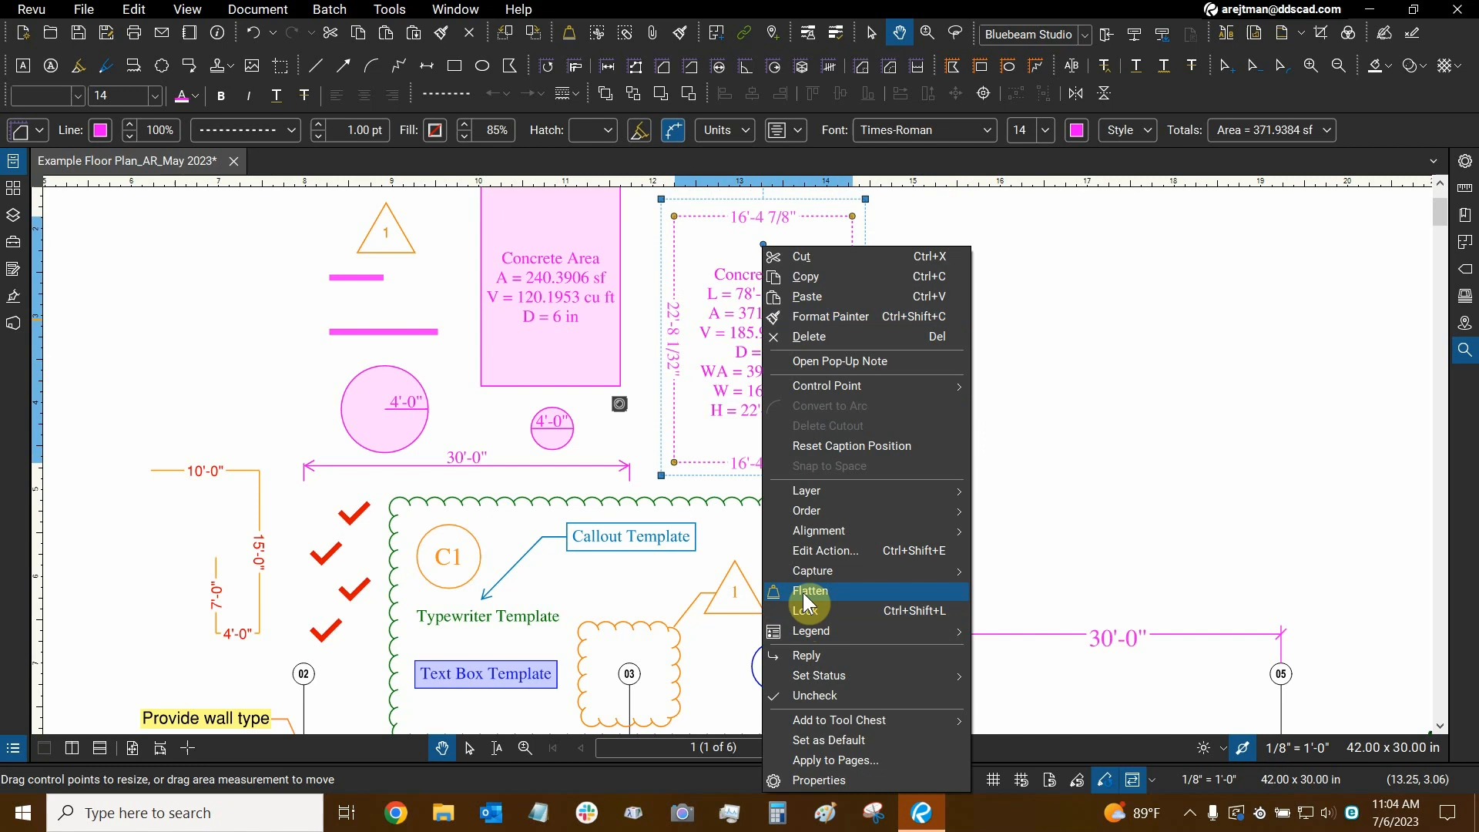
mouse_move(835, 617)
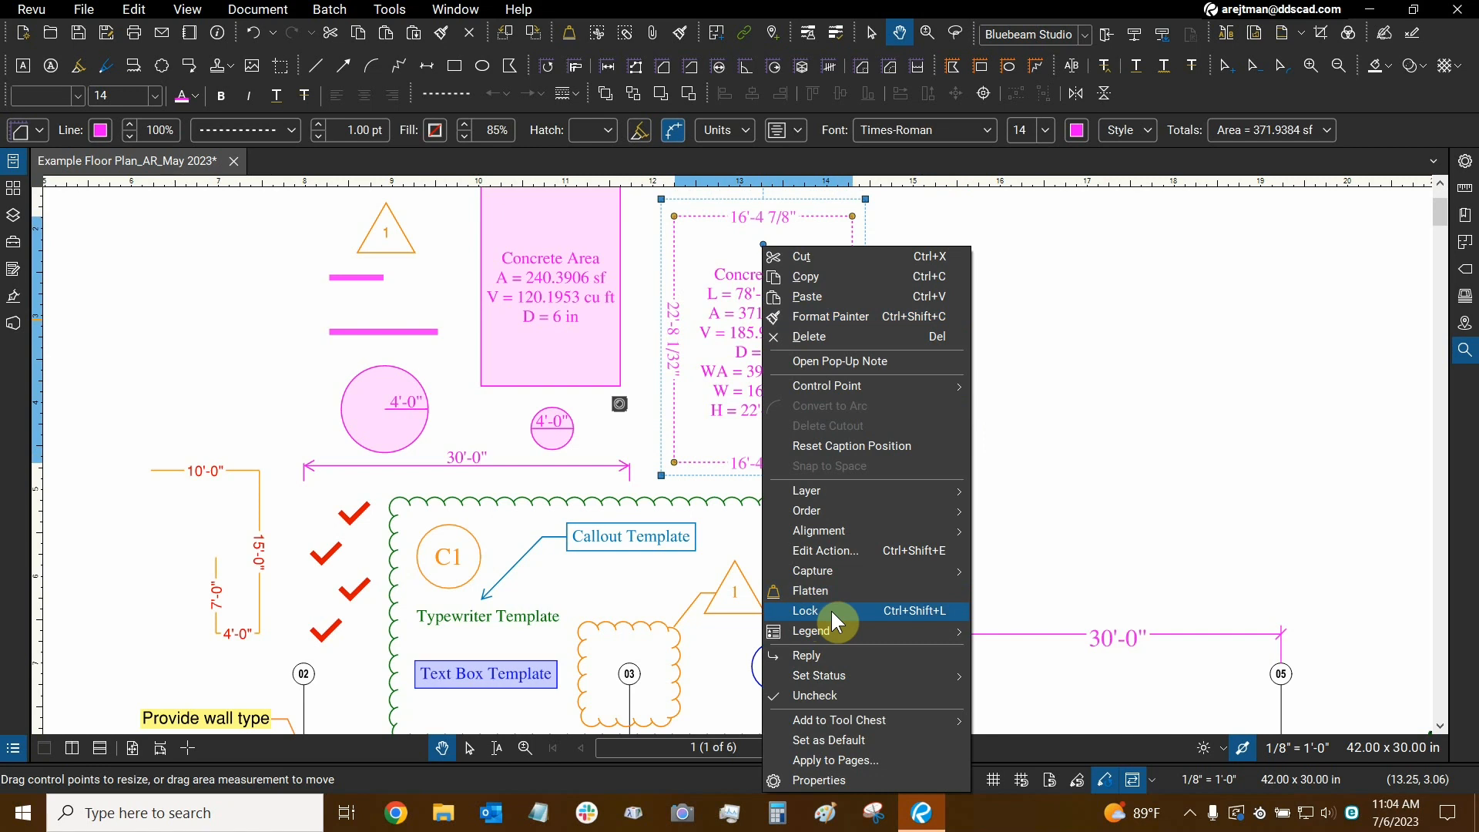
click(806, 611)
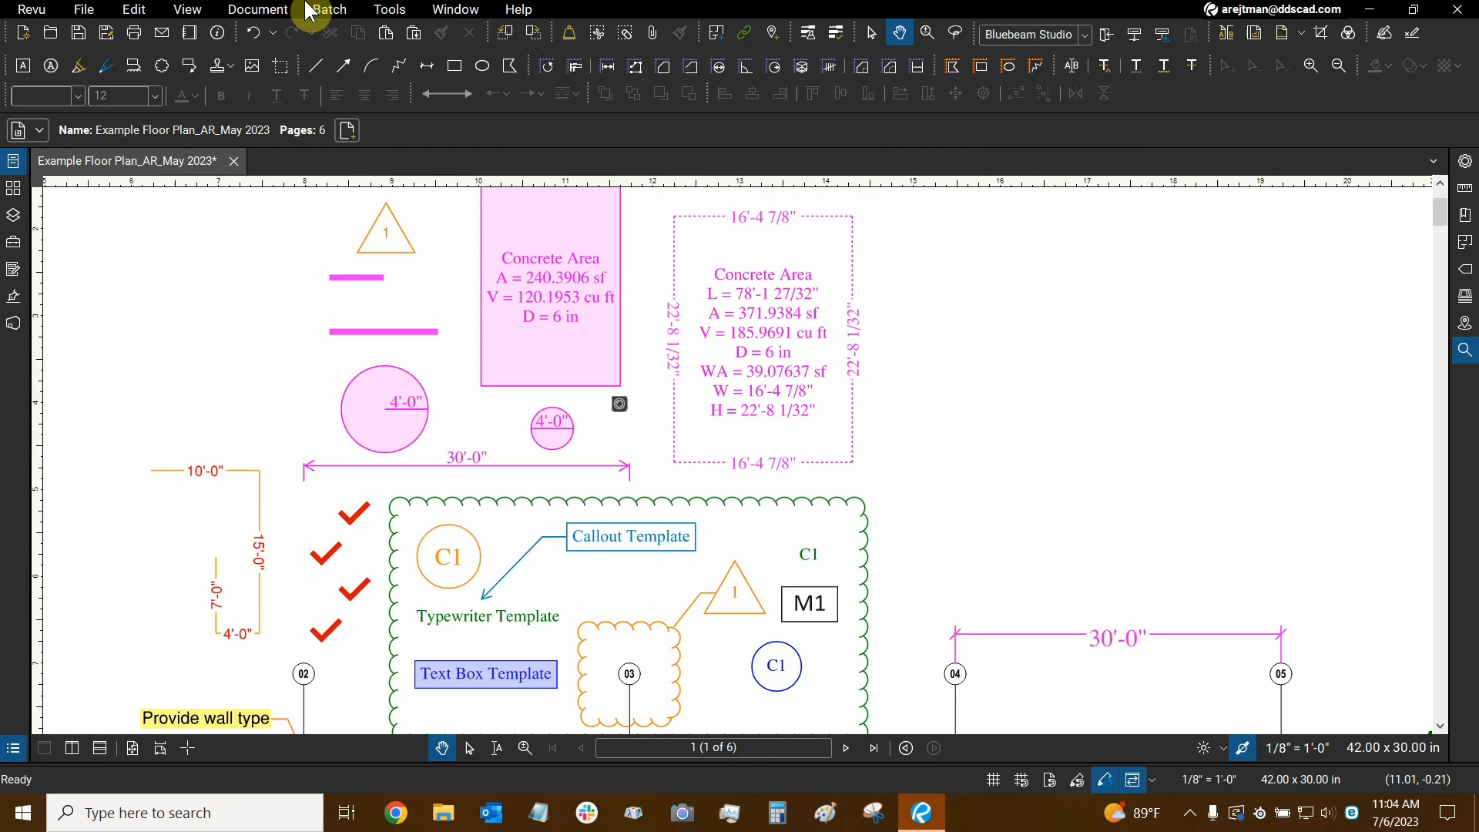
mouse_move(274, 518)
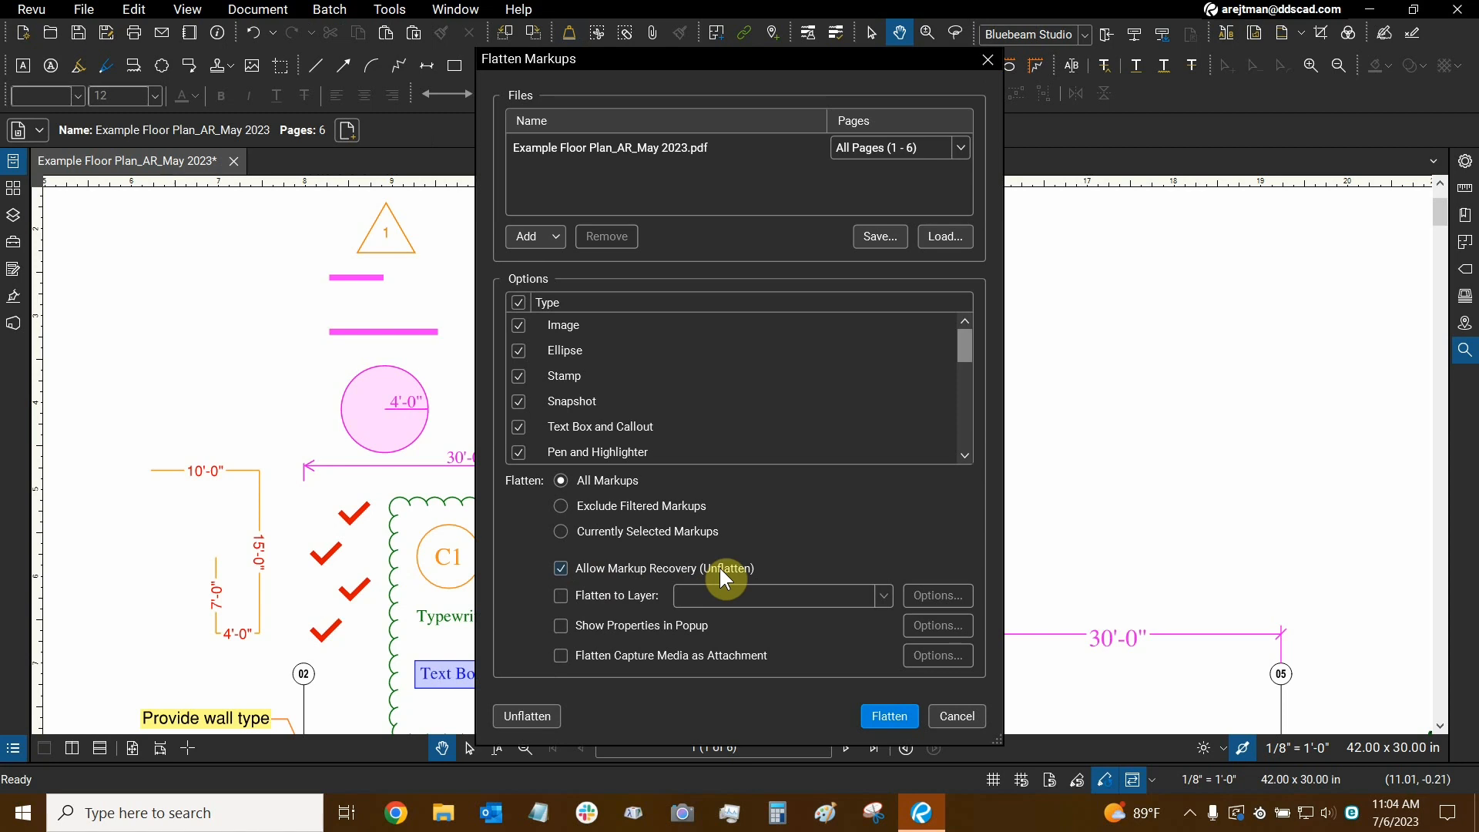
mouse_move(723, 579)
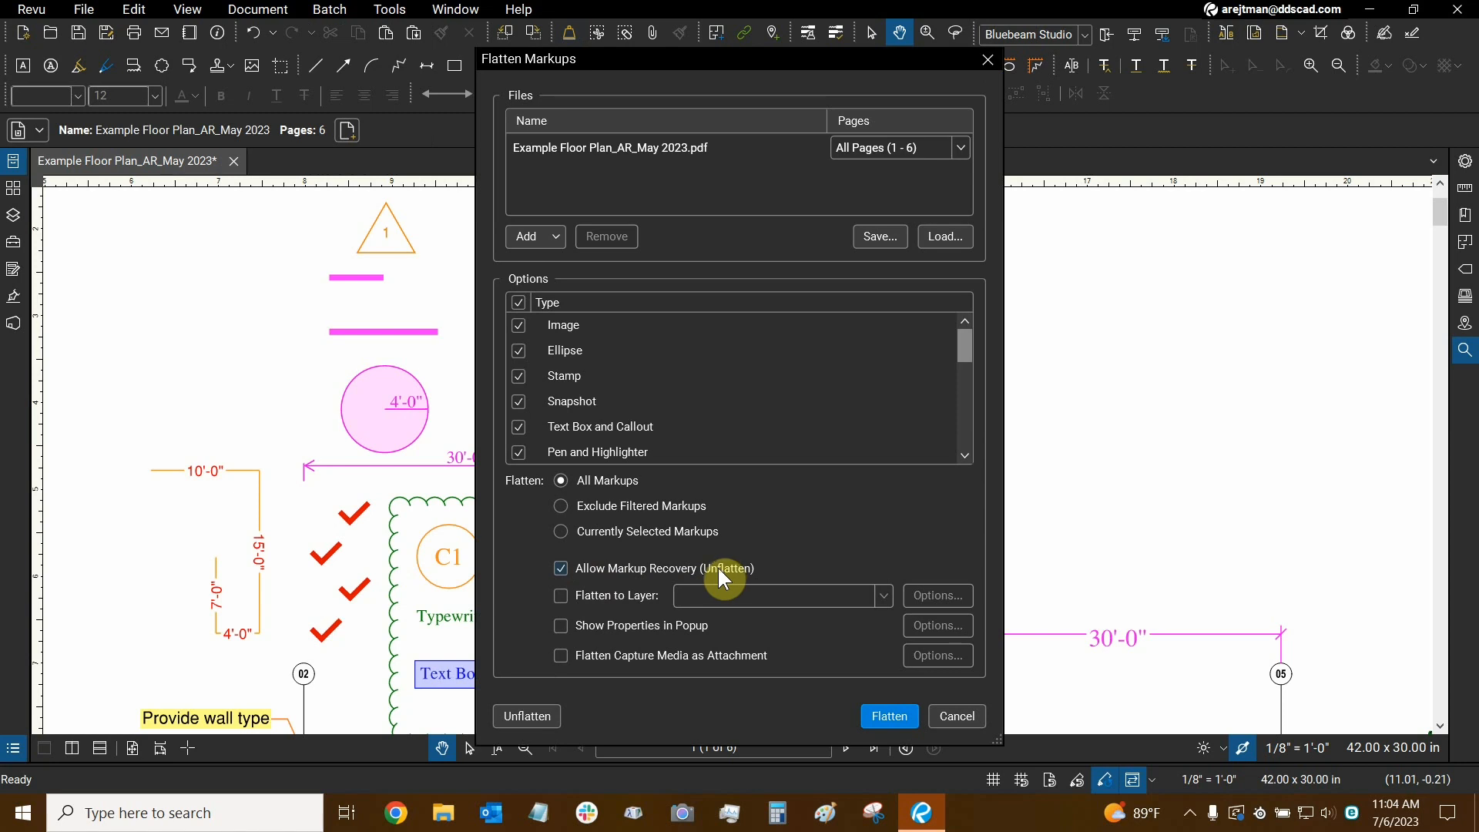
mouse_move(686, 523)
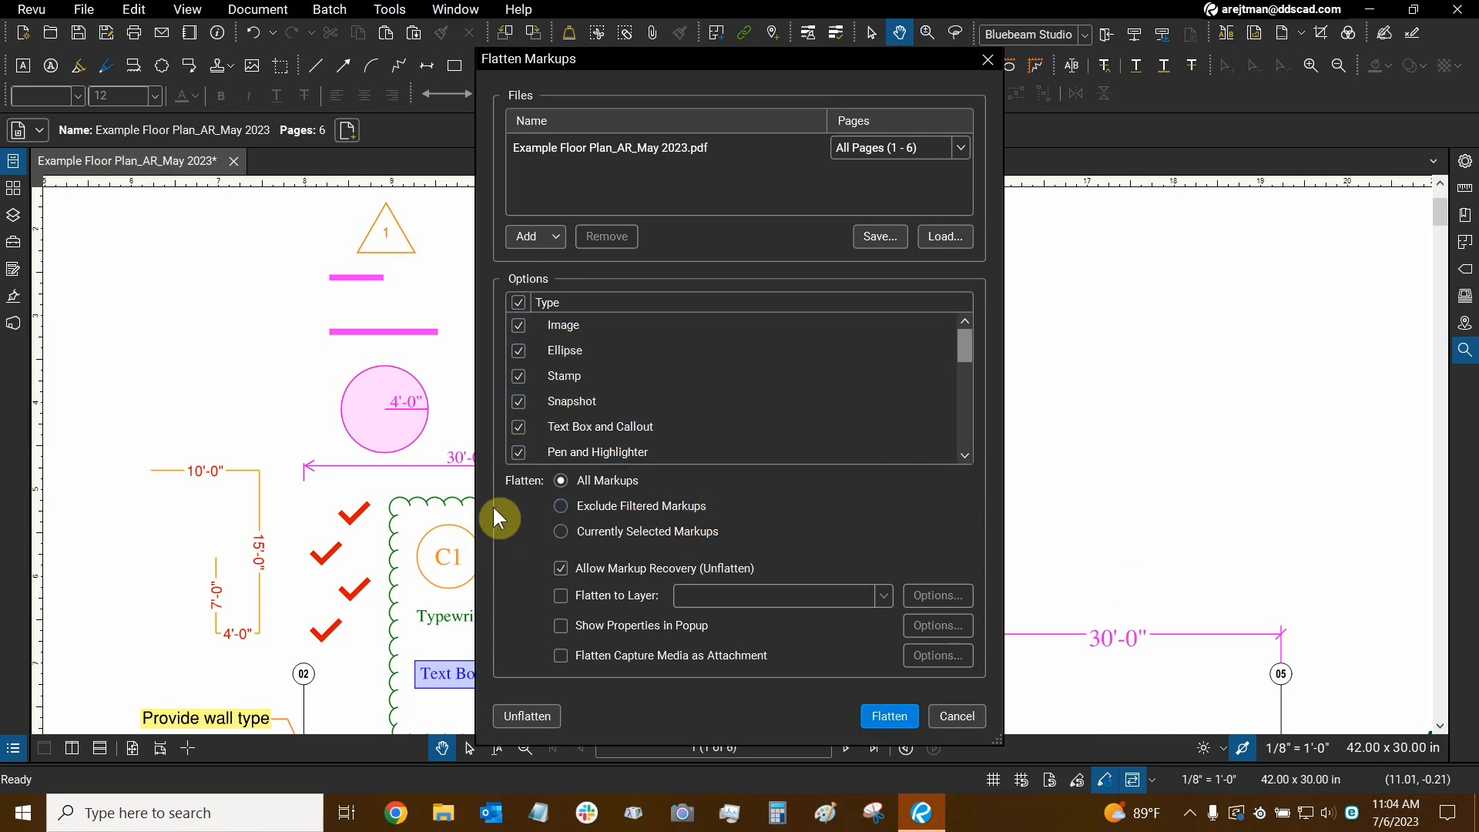
click(564, 350)
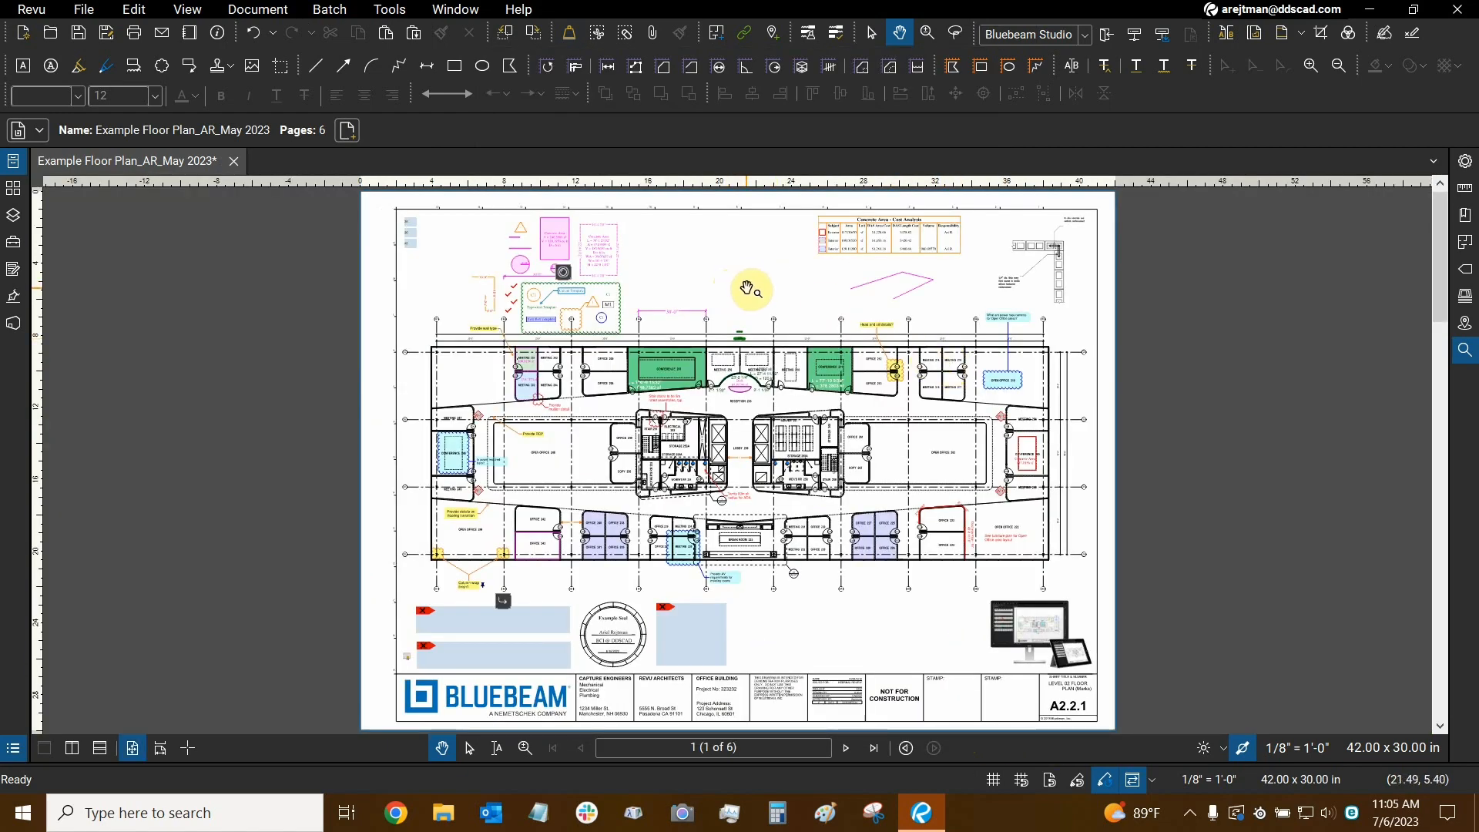
click(597, 255)
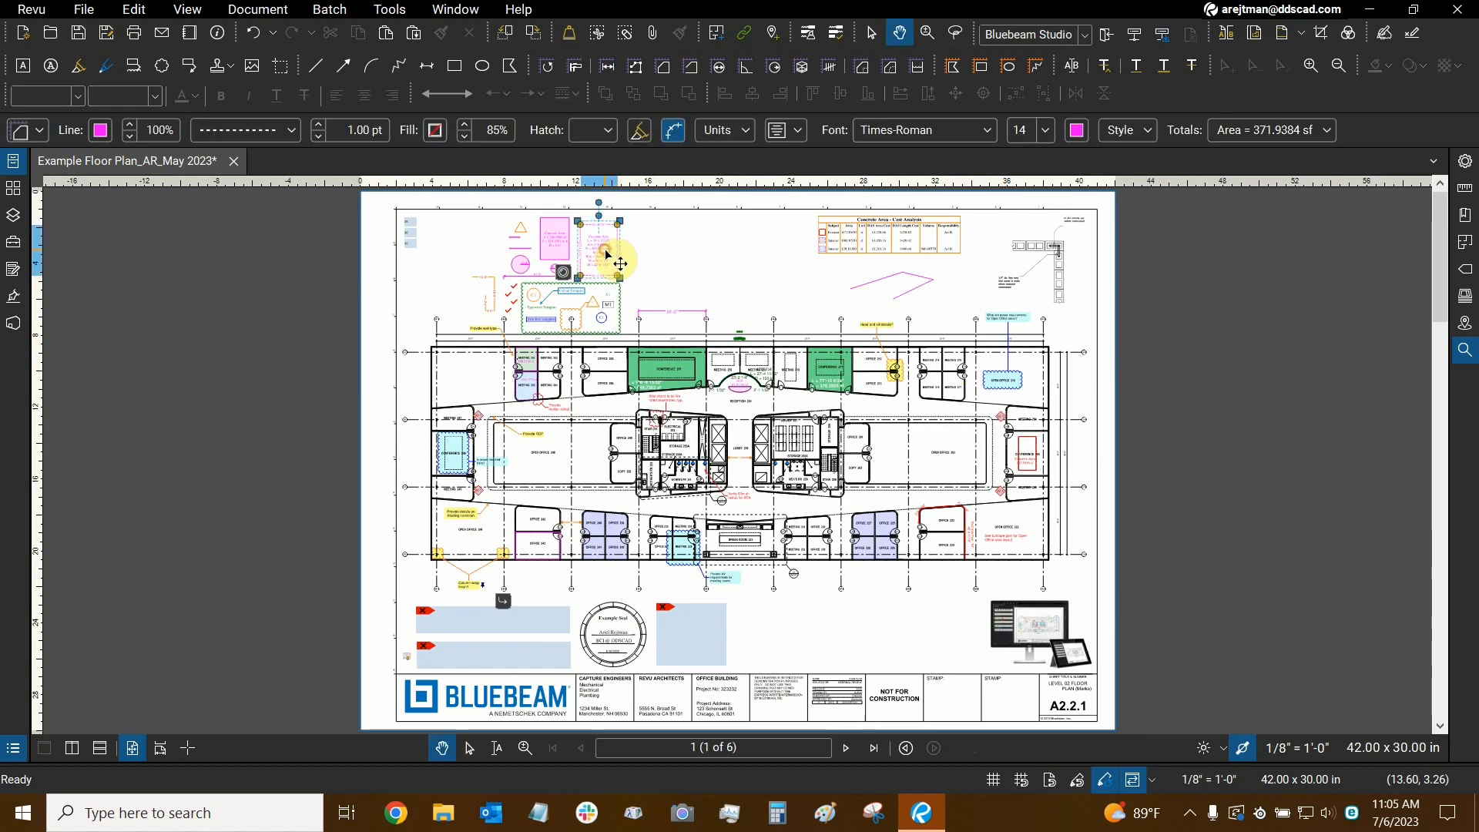
right_click(618, 253)
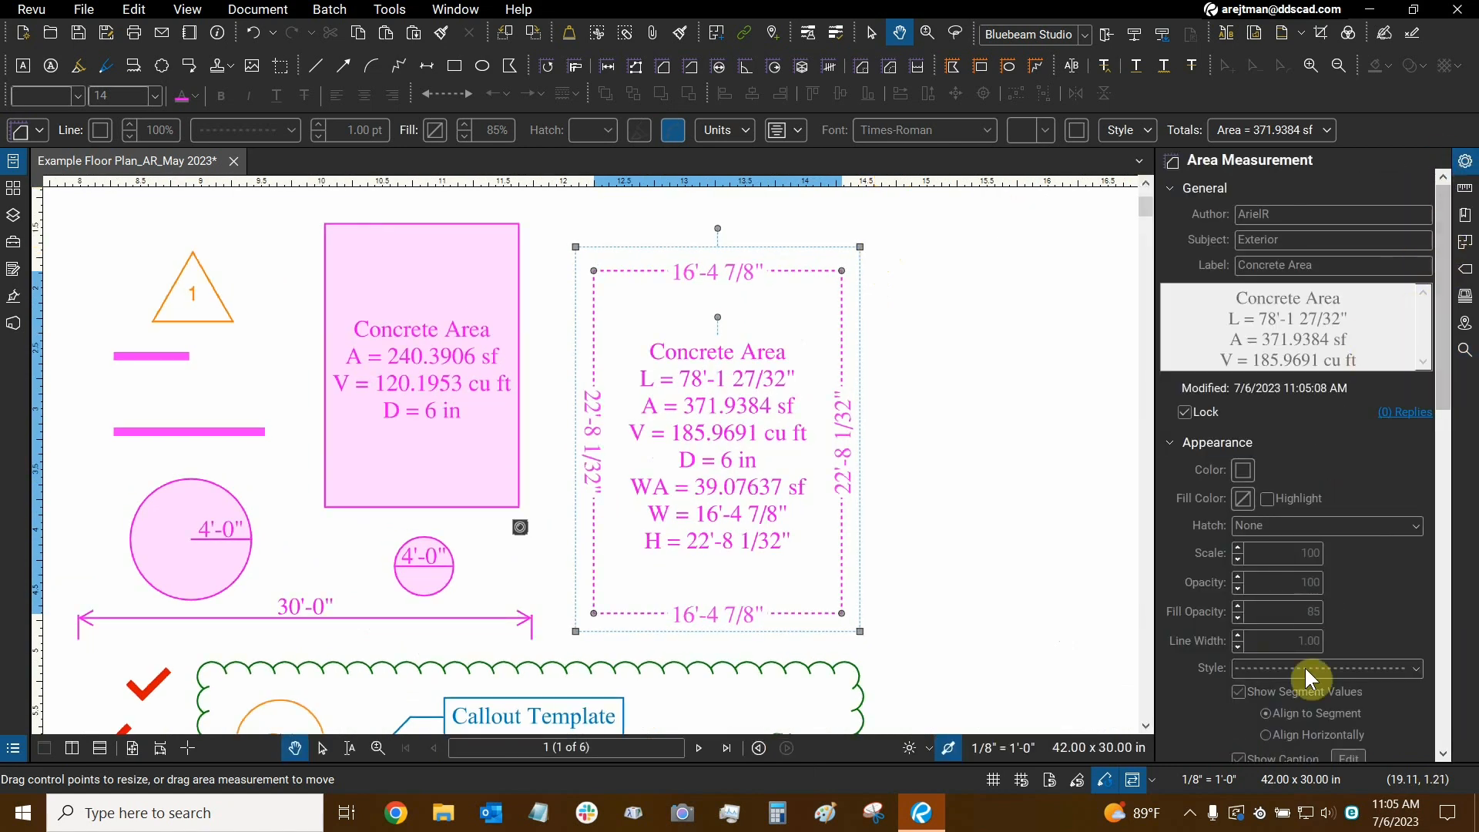
scroll(down, 3)
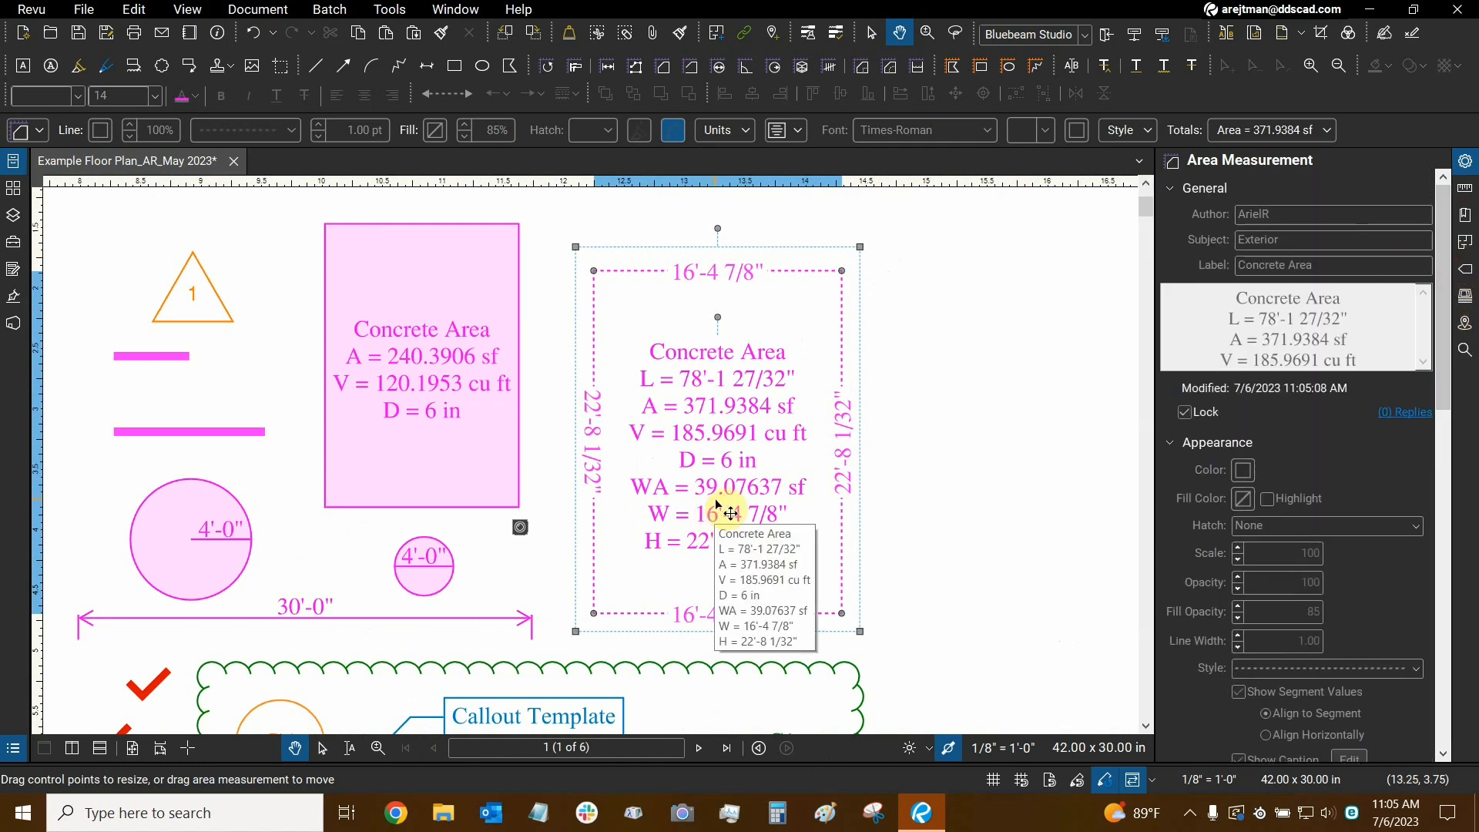
click(1433, 163)
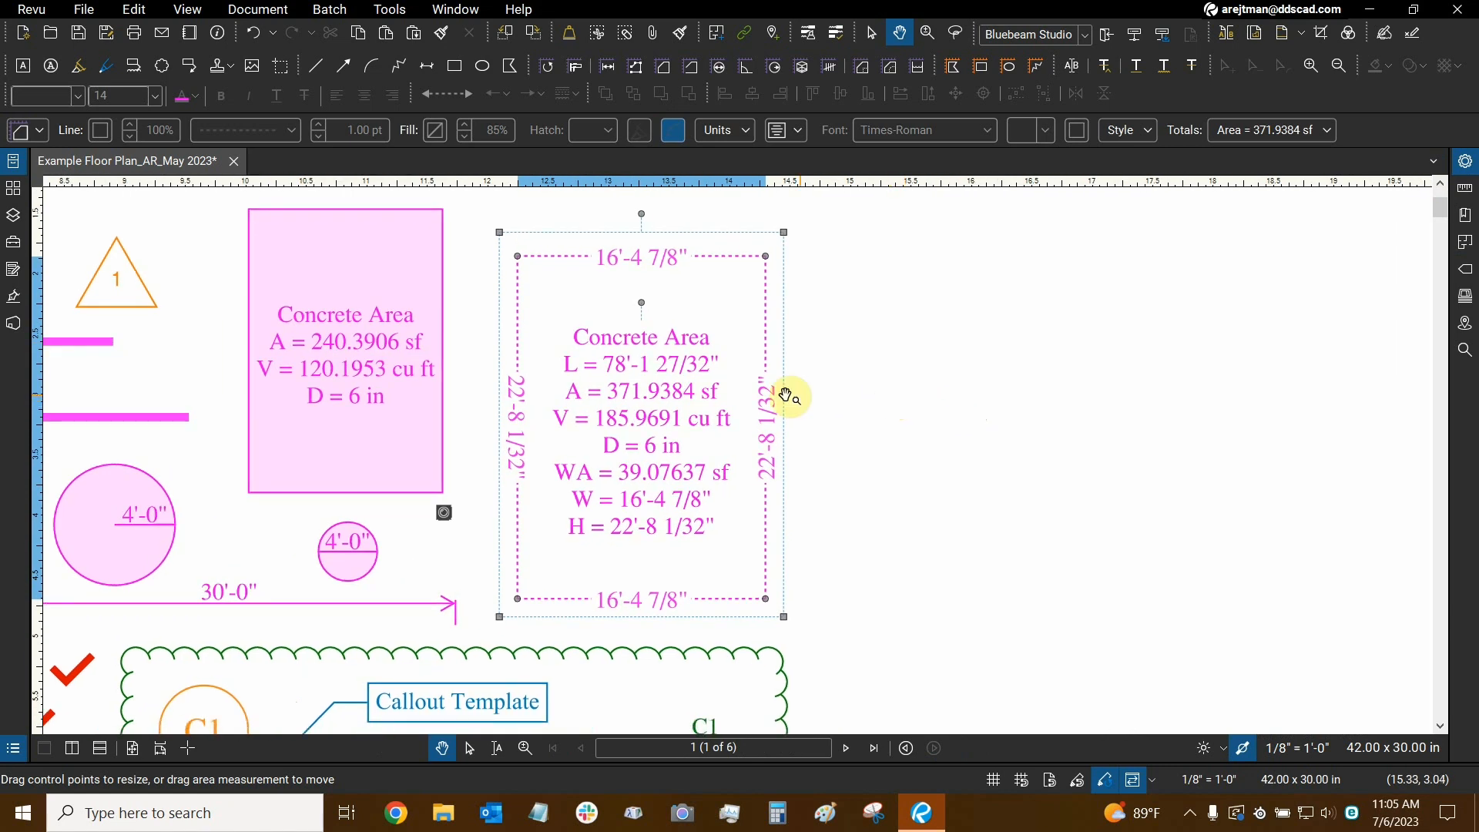
Clear the Lock option on the Concrete Area measurement via its context menu.
right_click(782, 396)
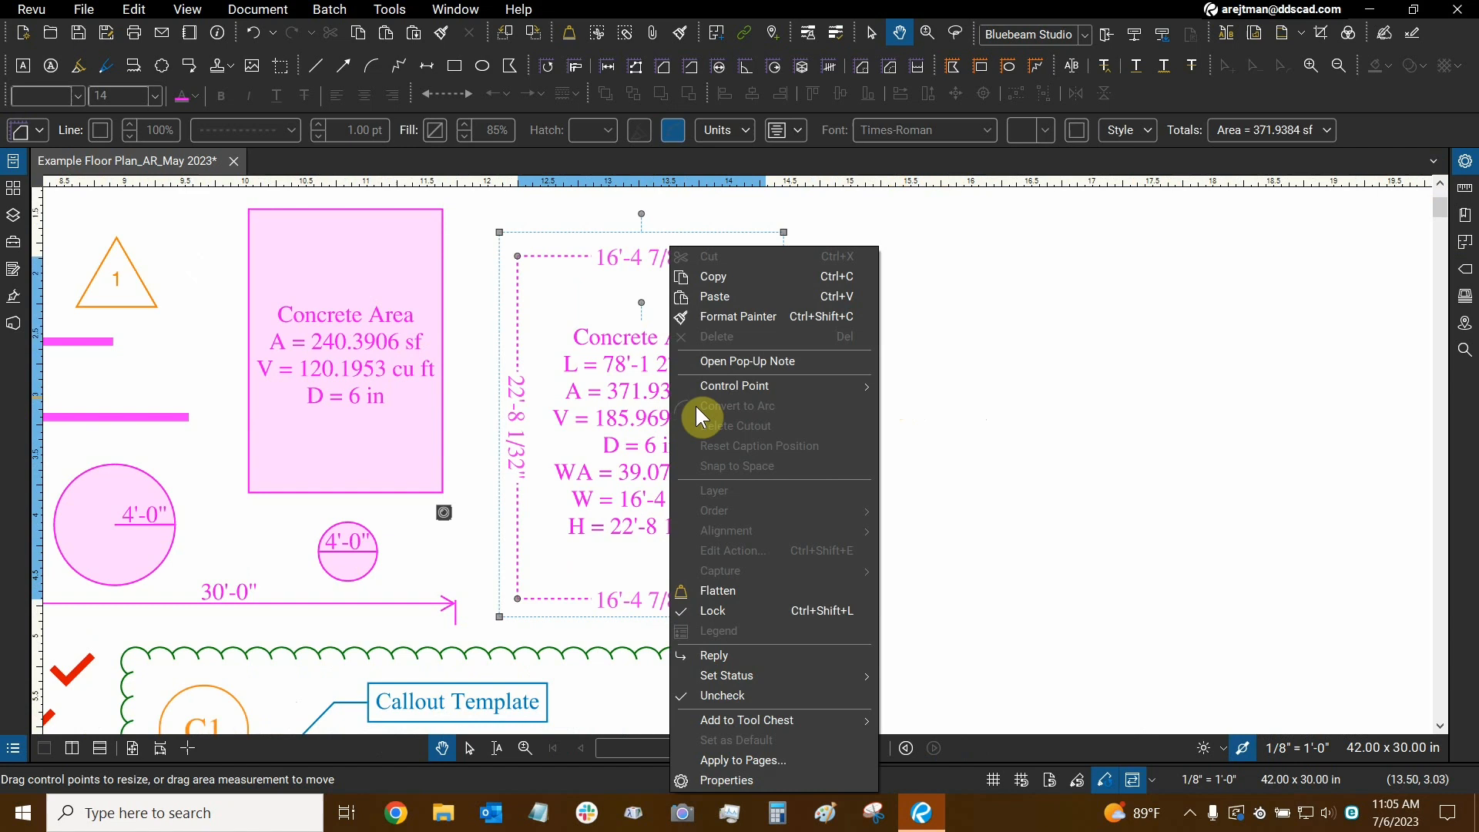
mouse_move(684, 619)
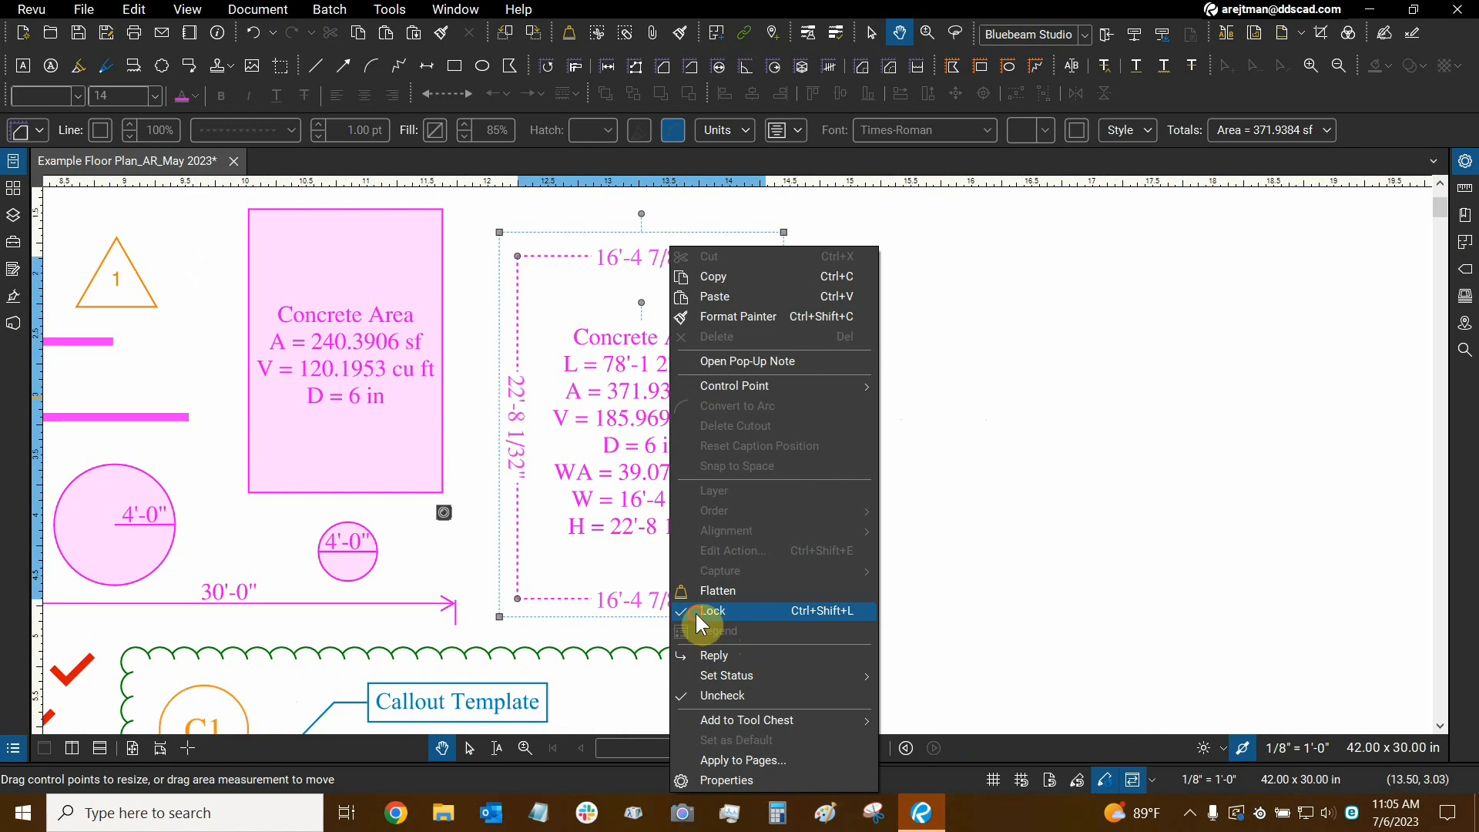
click(713, 610)
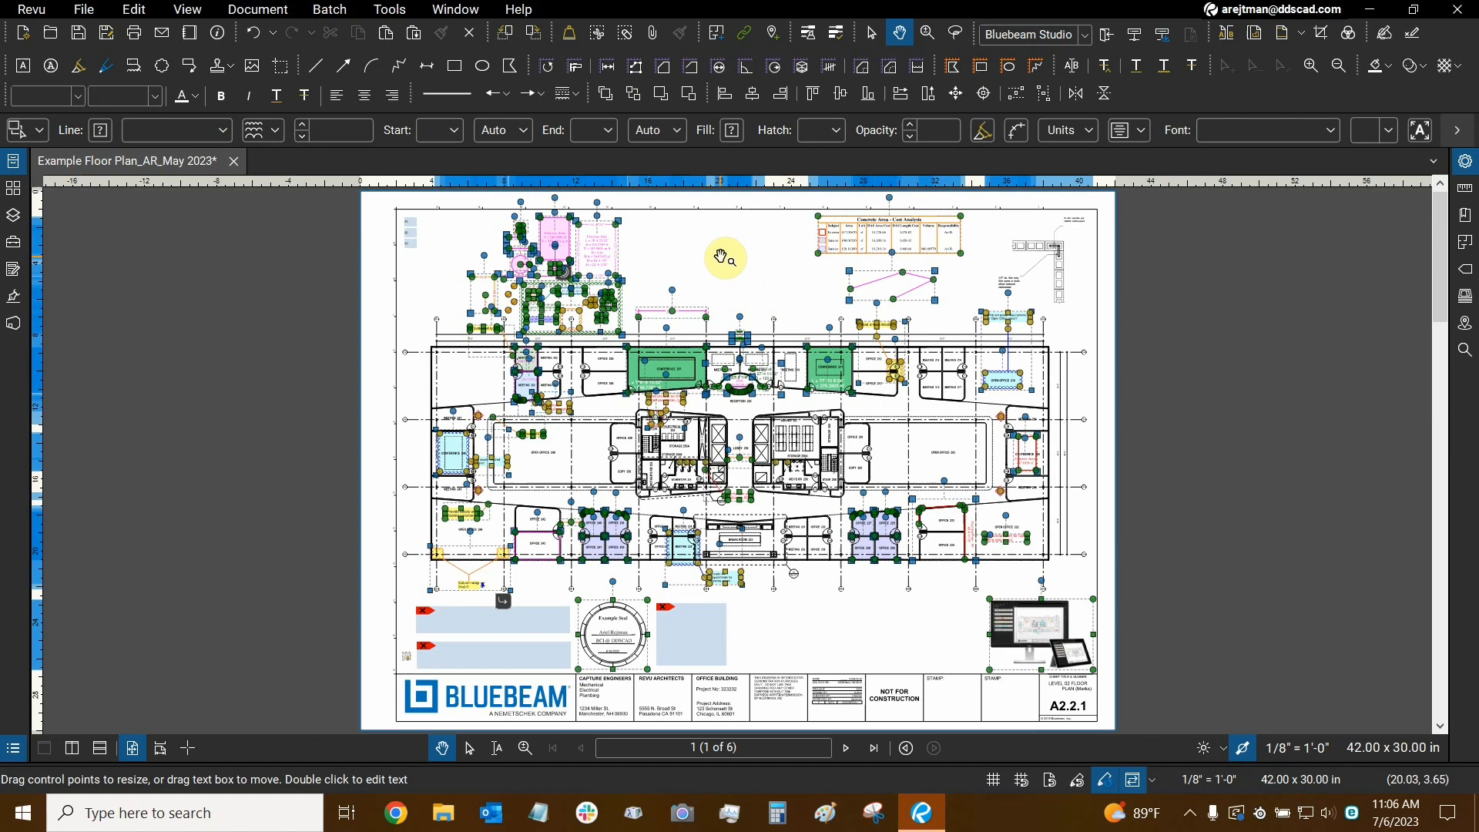
mouse_move(844, 748)
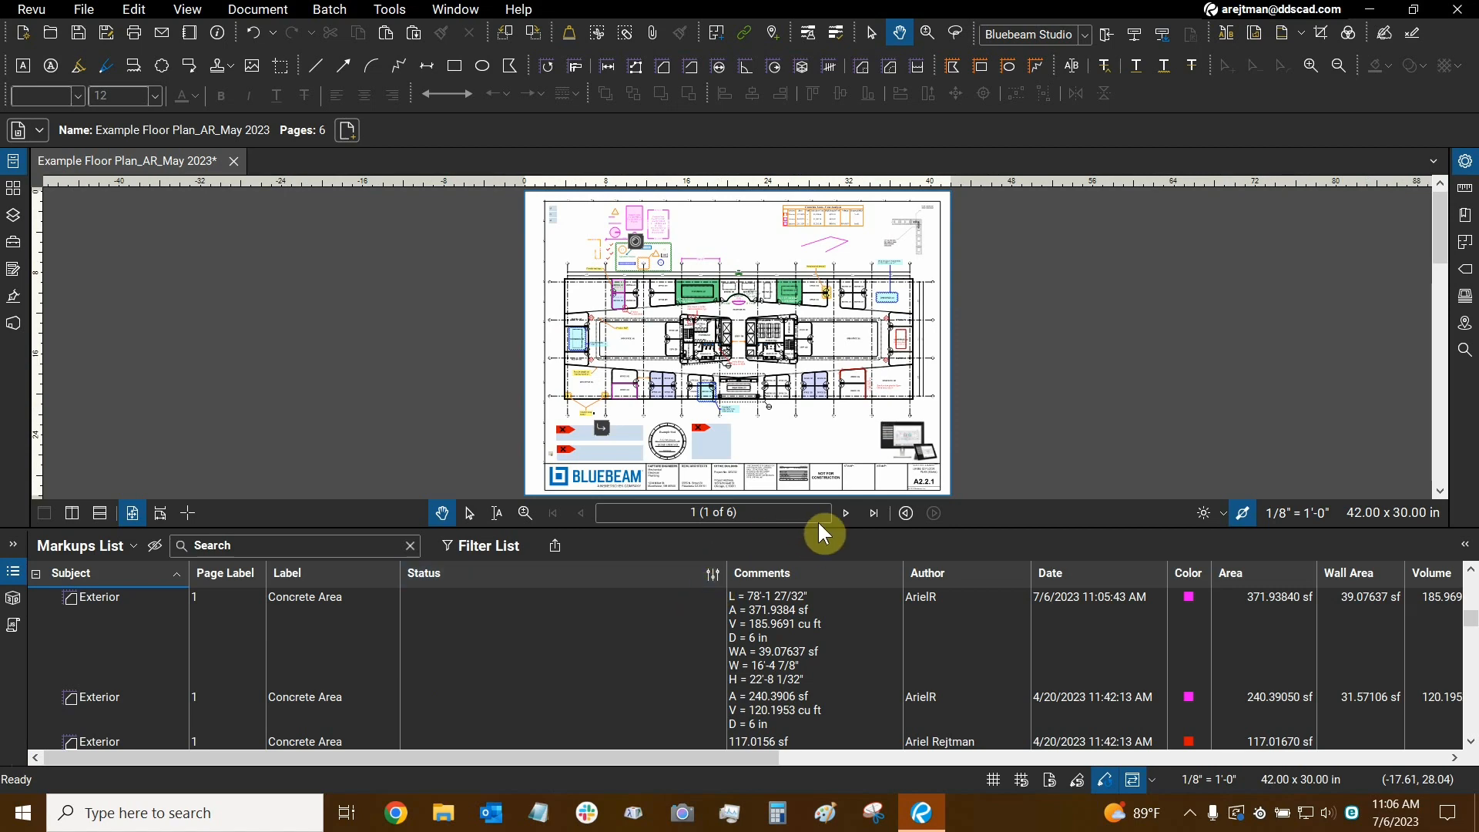
View the 'Change to 220' note on page 3, then return to page 1.
click(843, 512)
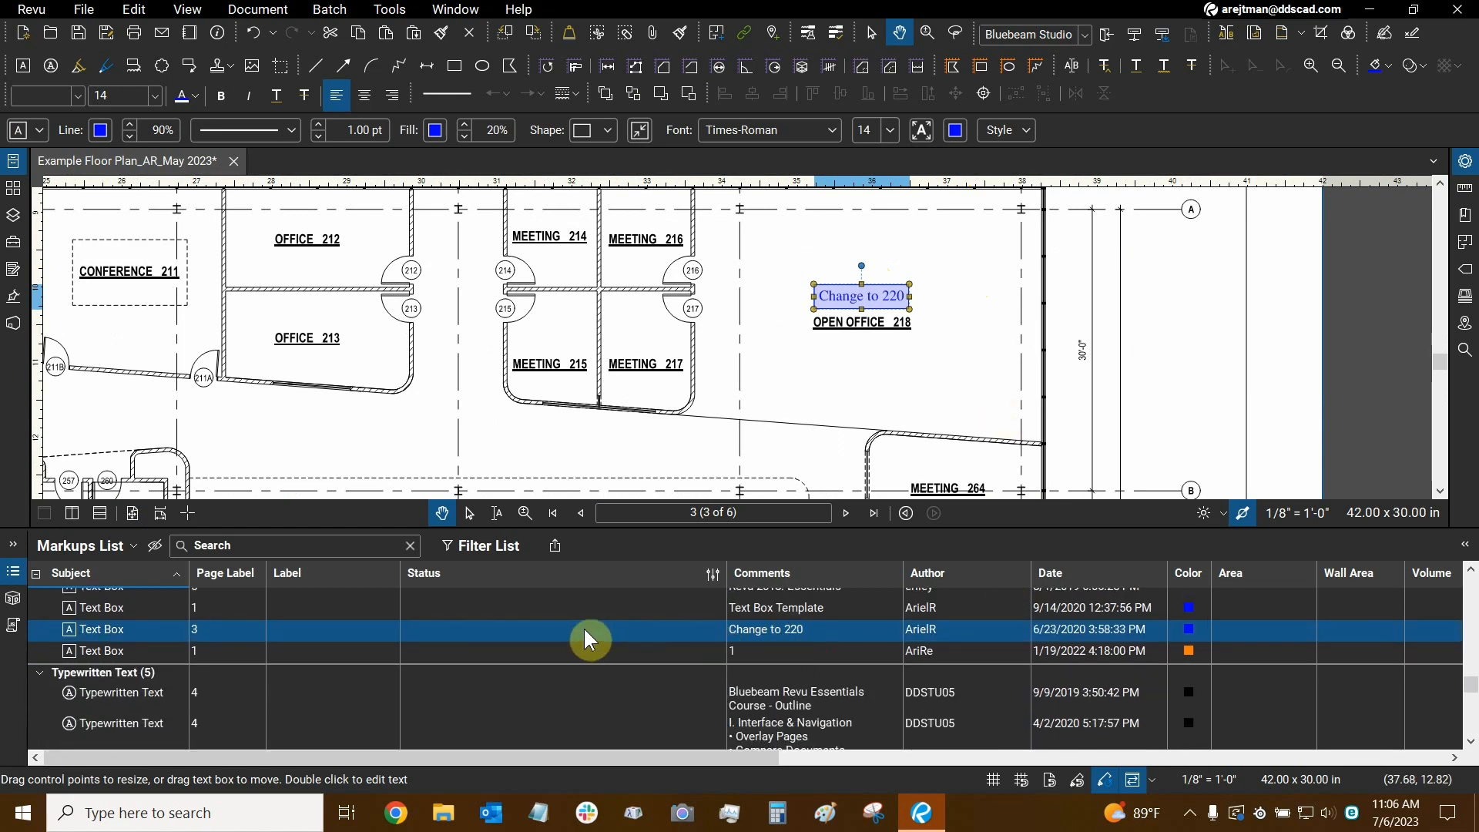
mouse_move(181, 655)
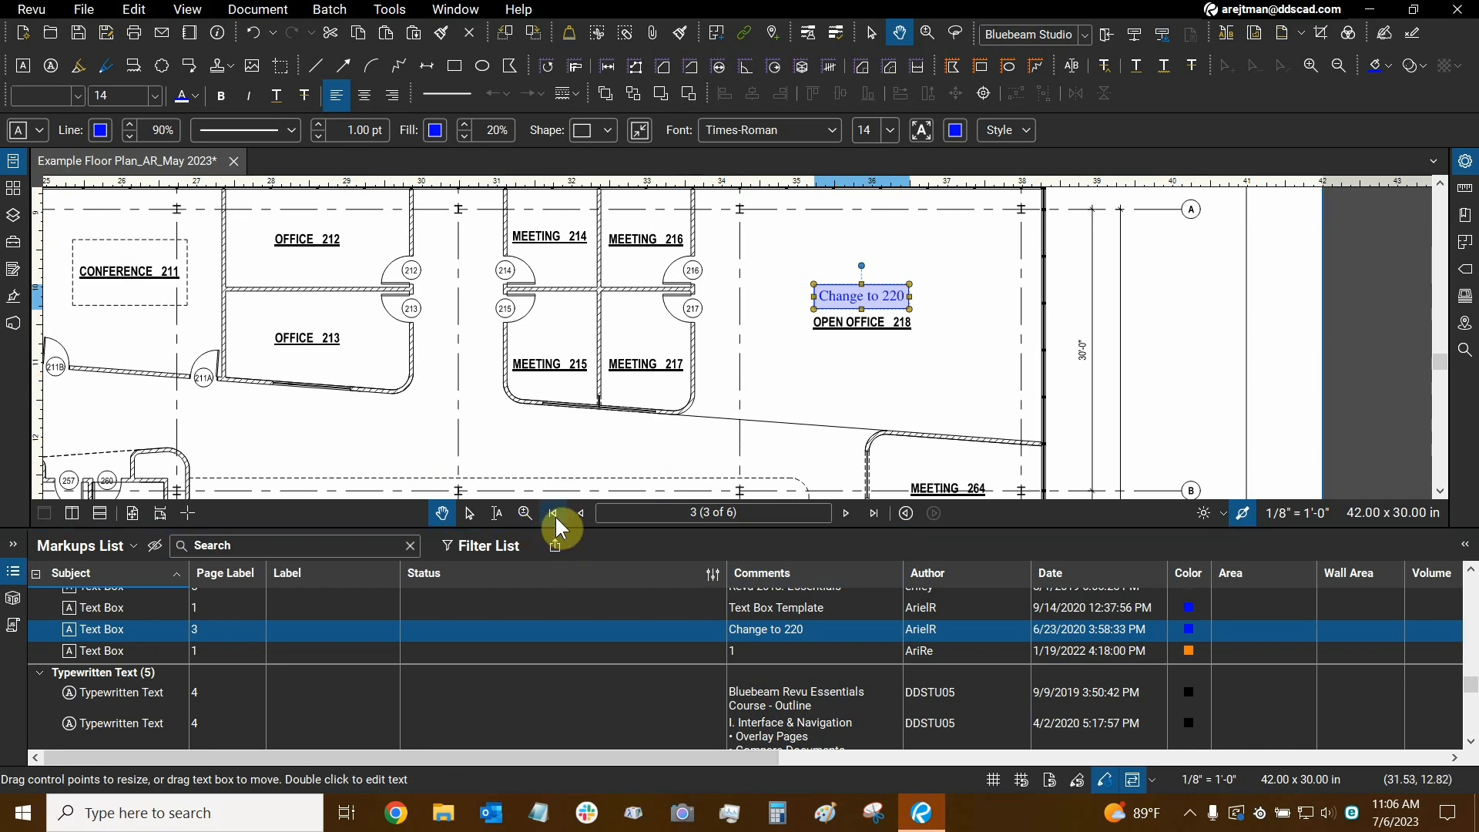
click(552, 512)
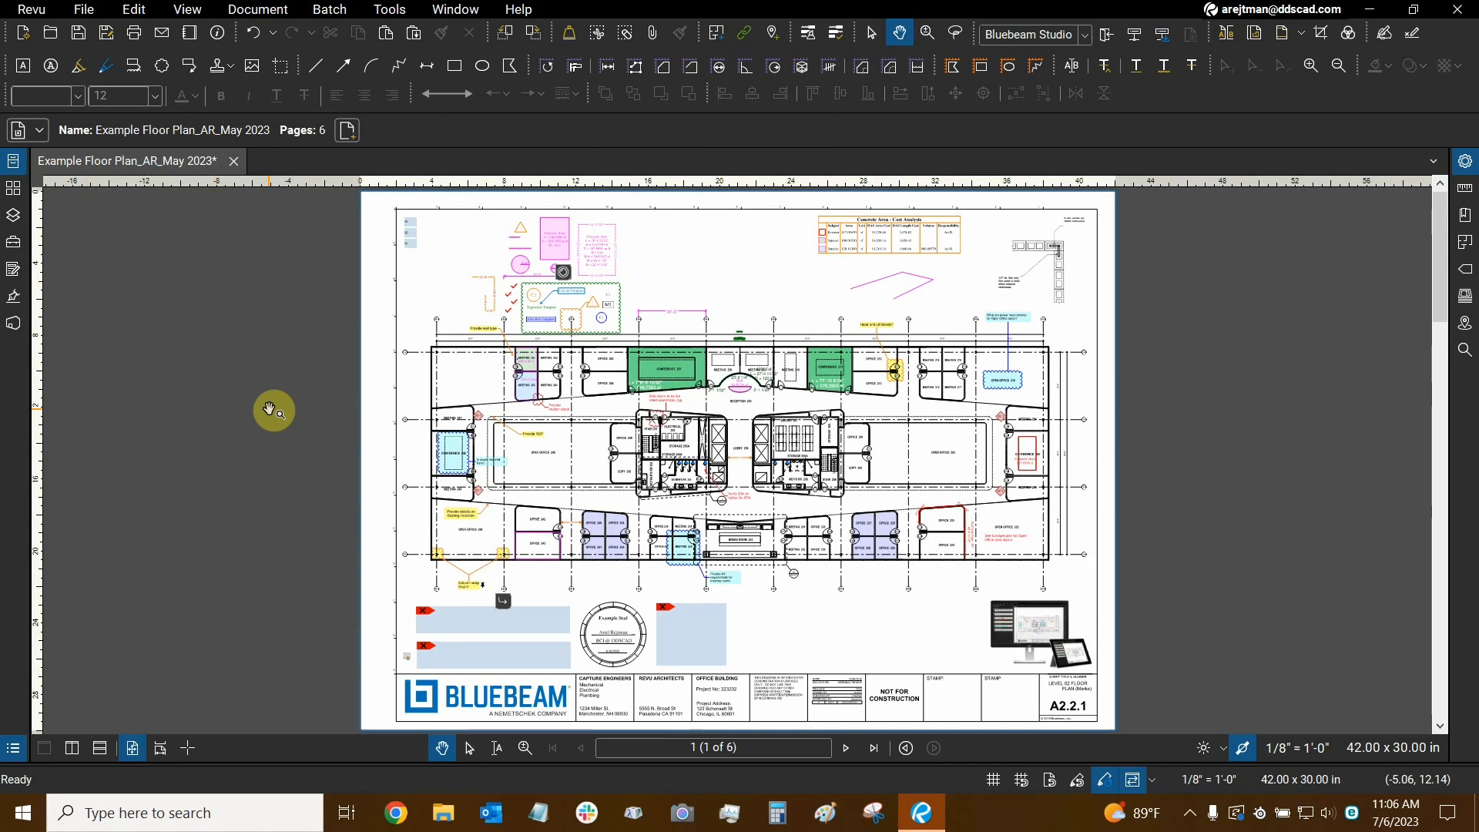
mouse_move(752, 221)
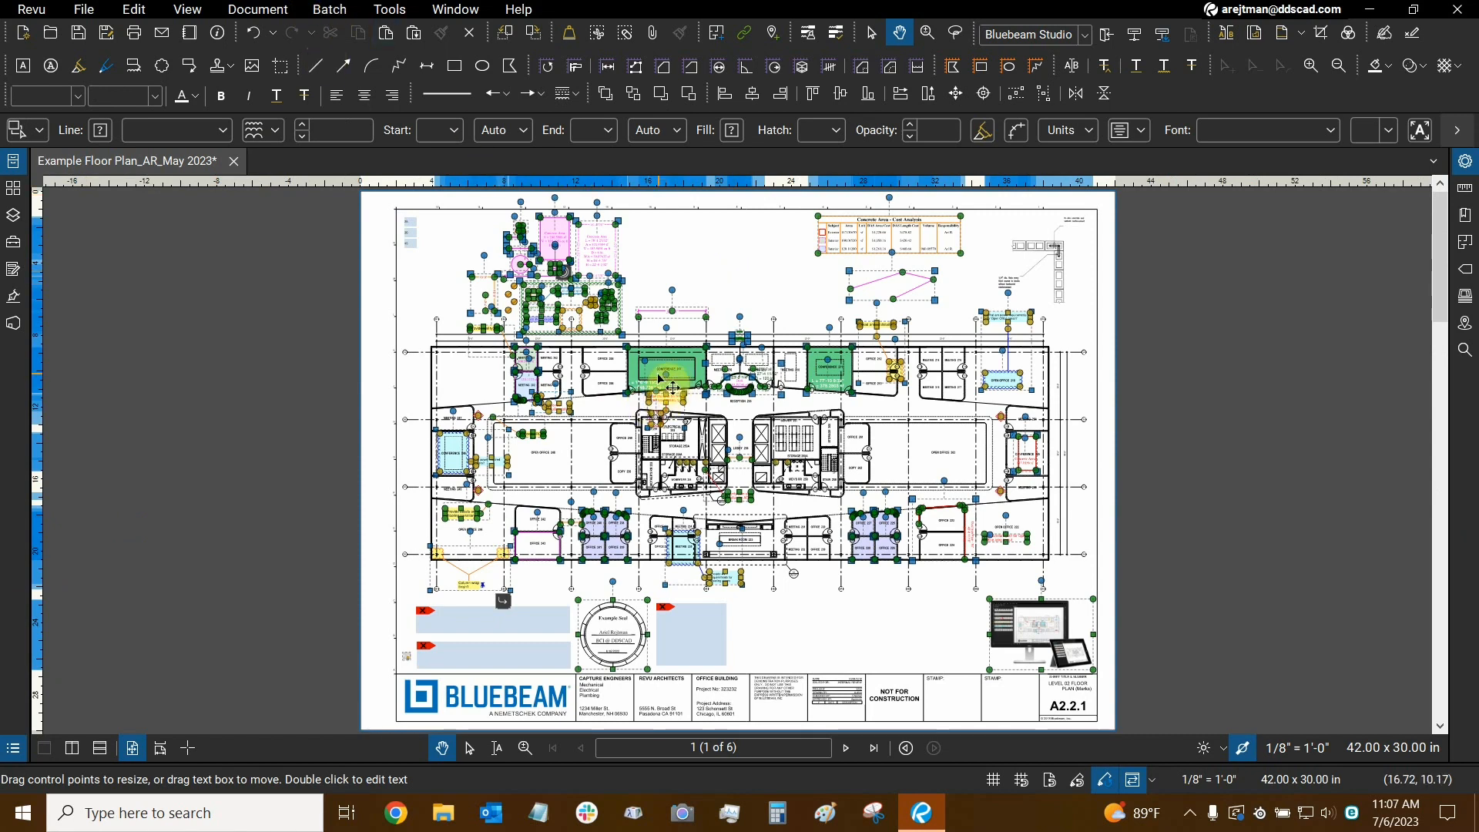
Bring up the shared actions menu for all selected page 1 markups.
right_click(660, 387)
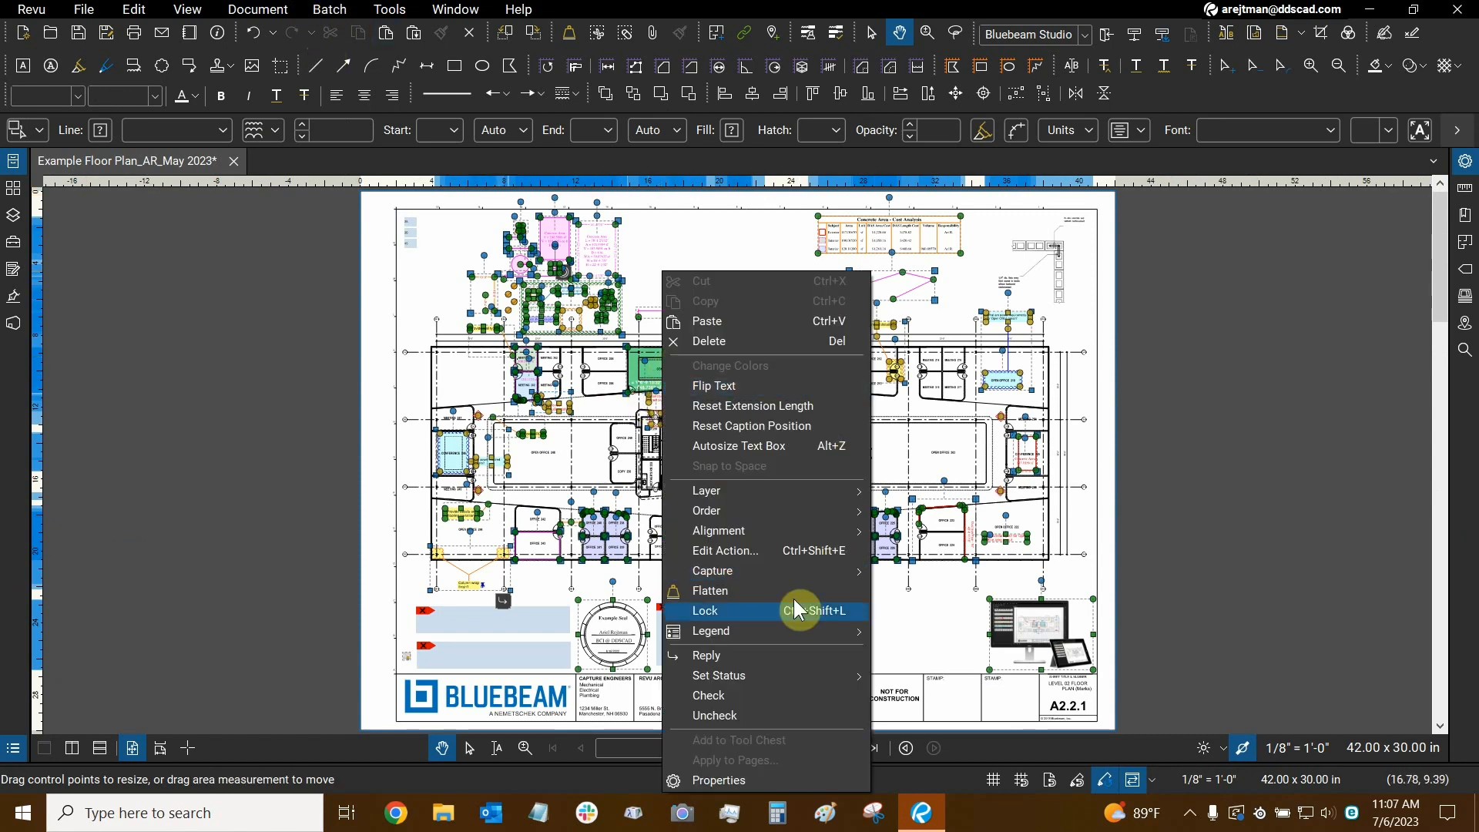
mouse_move(797, 626)
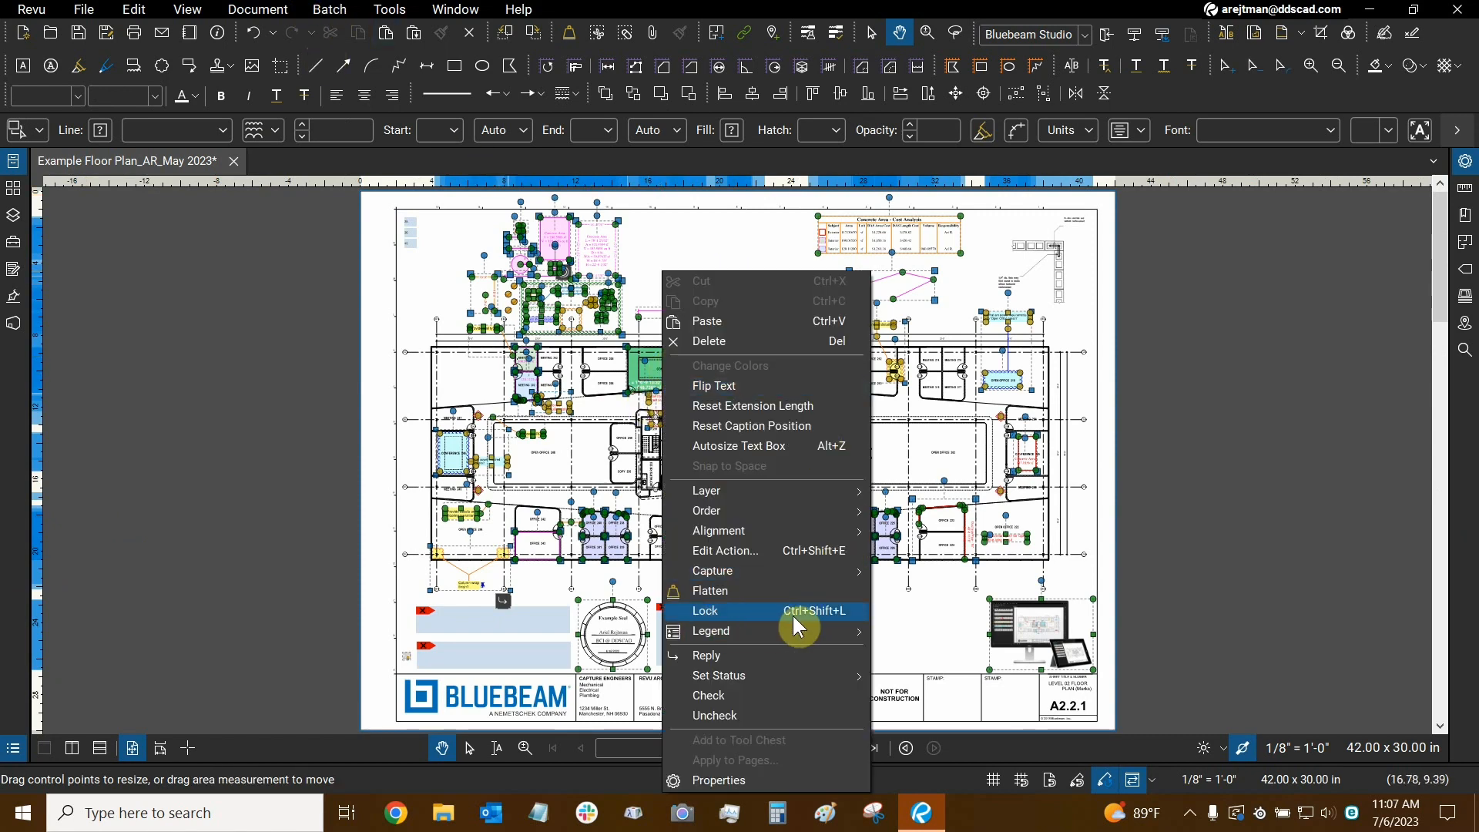
mouse_move(828, 620)
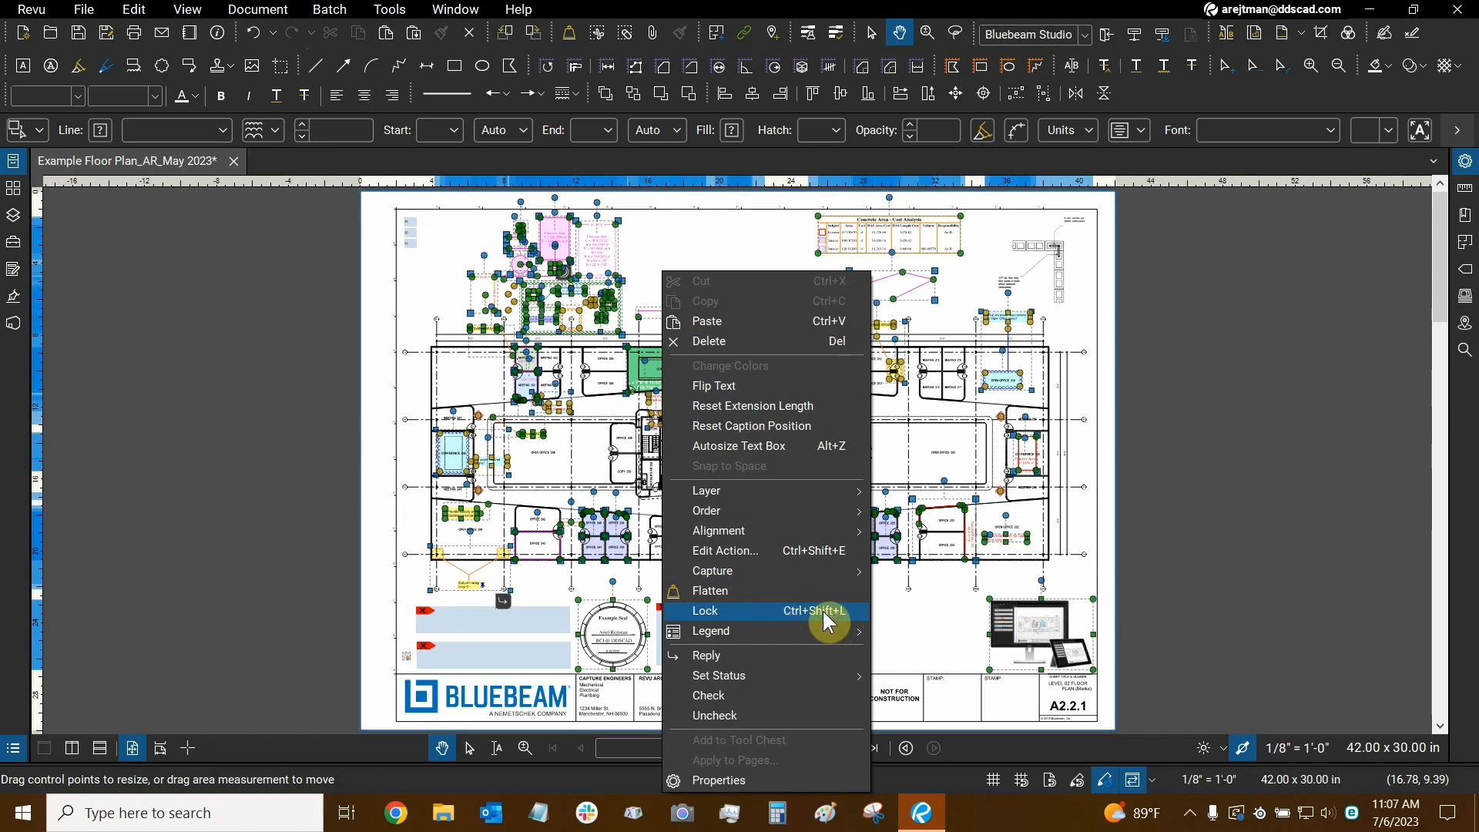
mouse_move(883, 617)
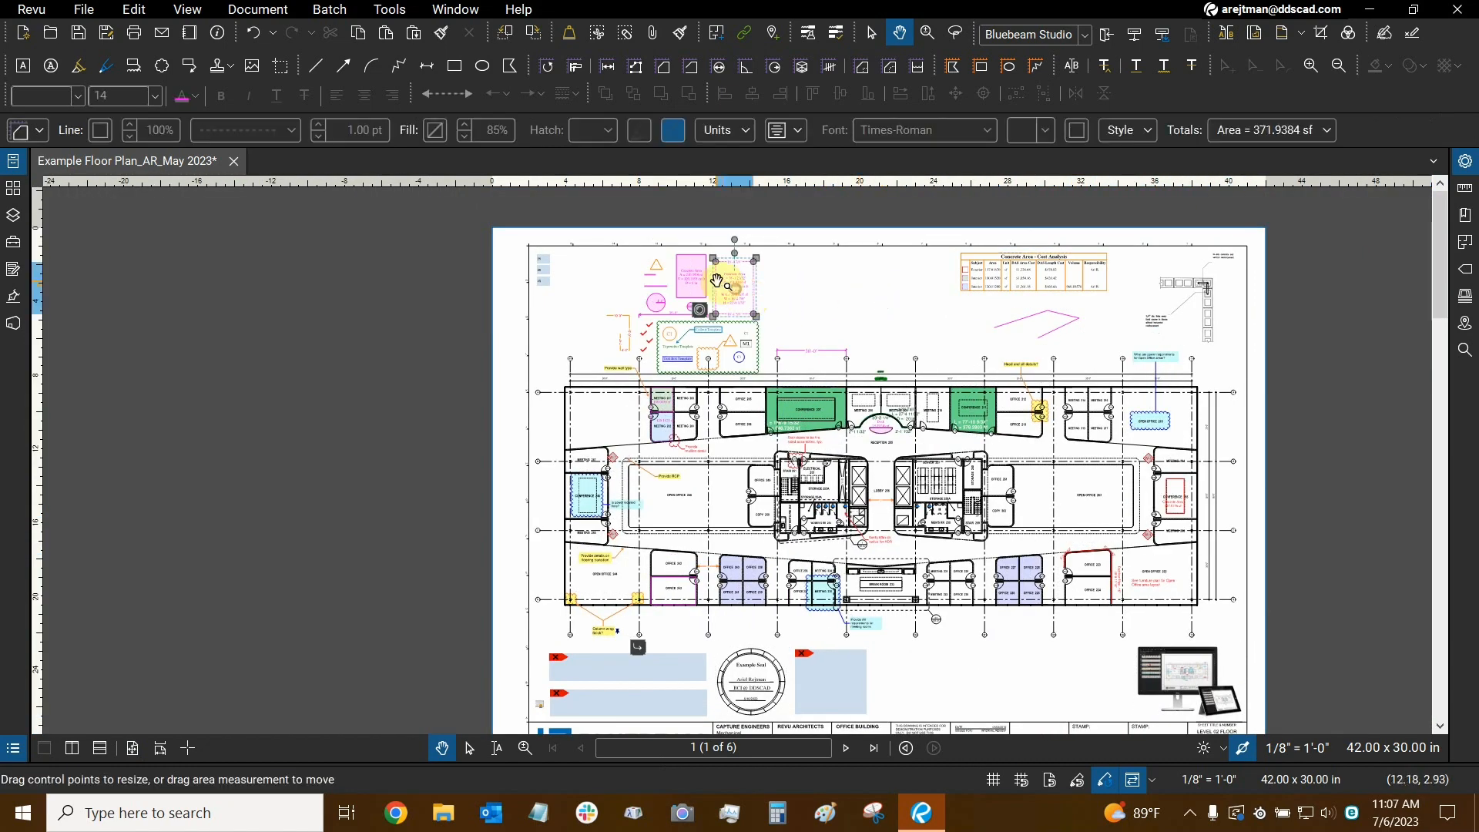
mouse_move(754, 303)
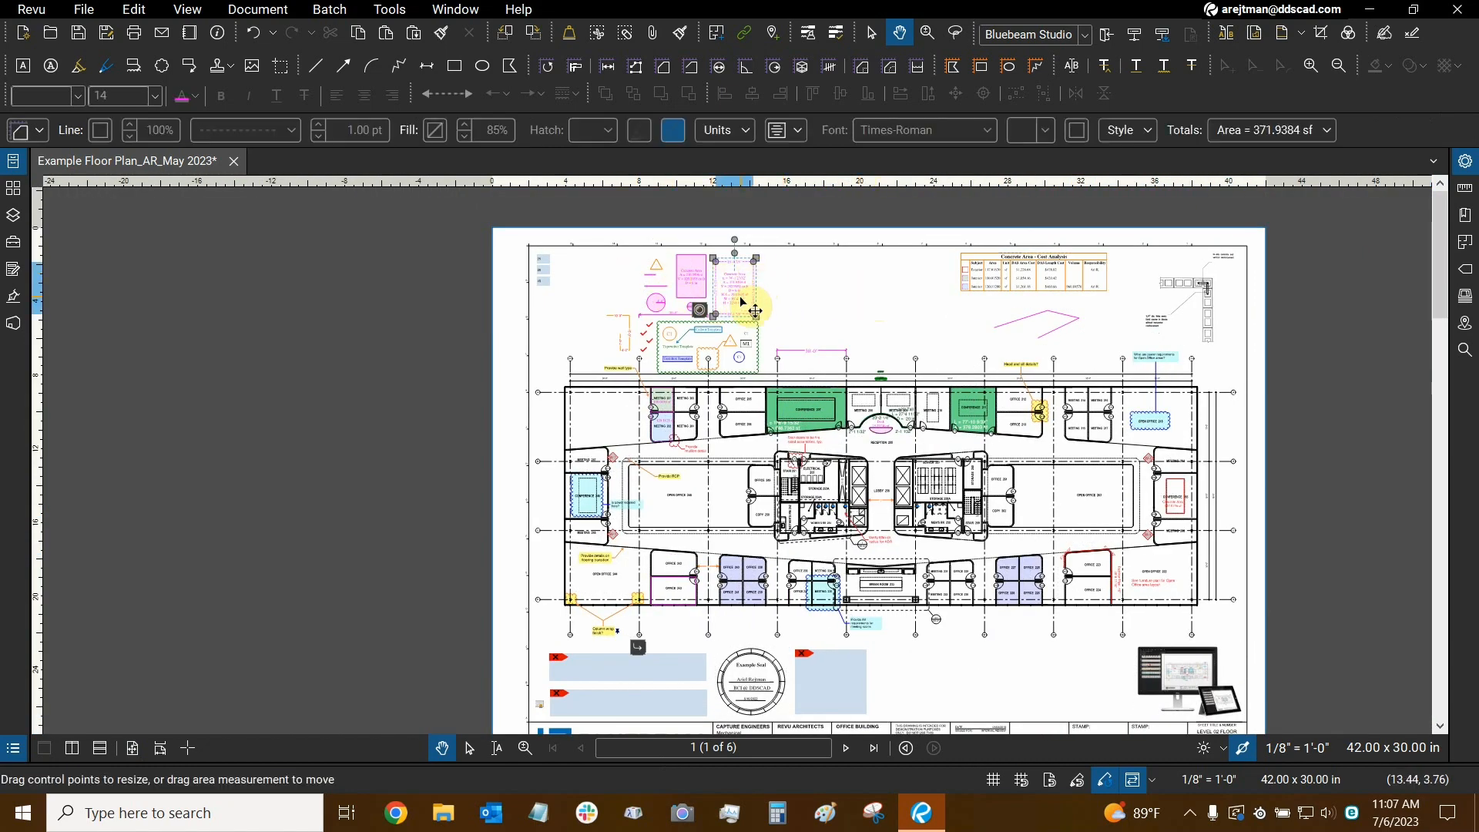